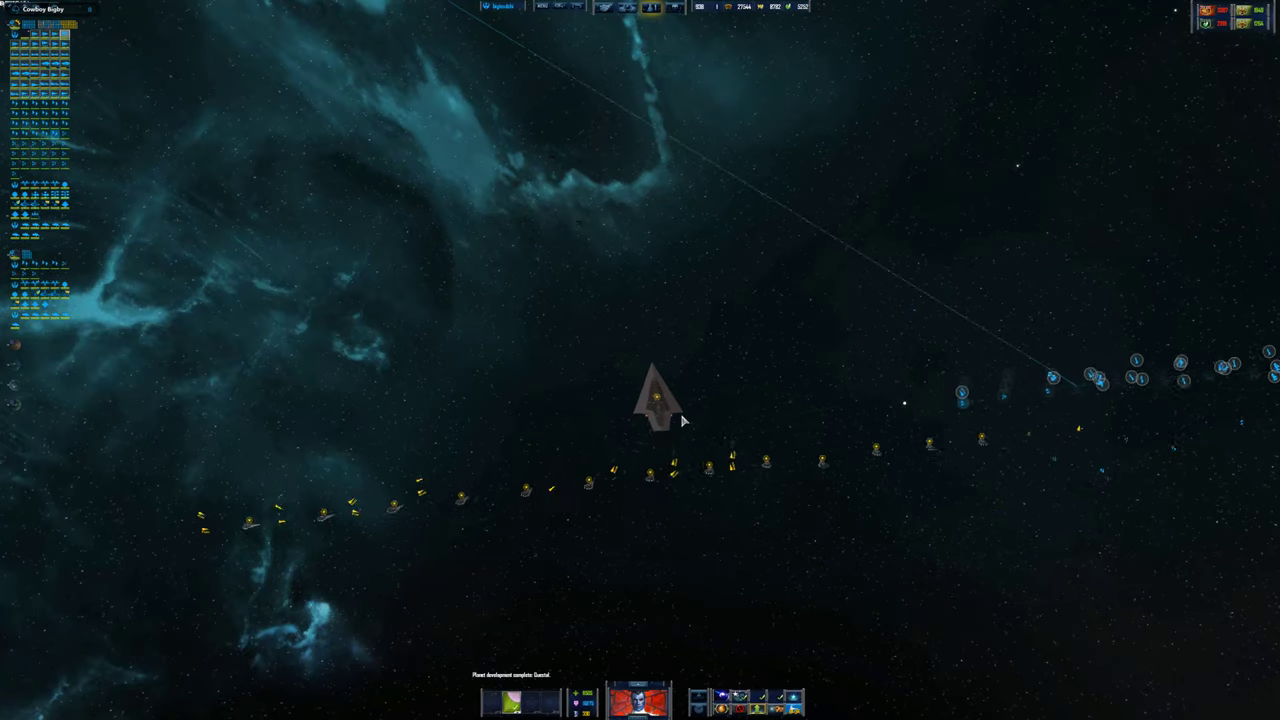
# - Send the fleet along the hyperspace lane to engage the reddish enemy planet's defenses
pyautogui.click(655, 390)
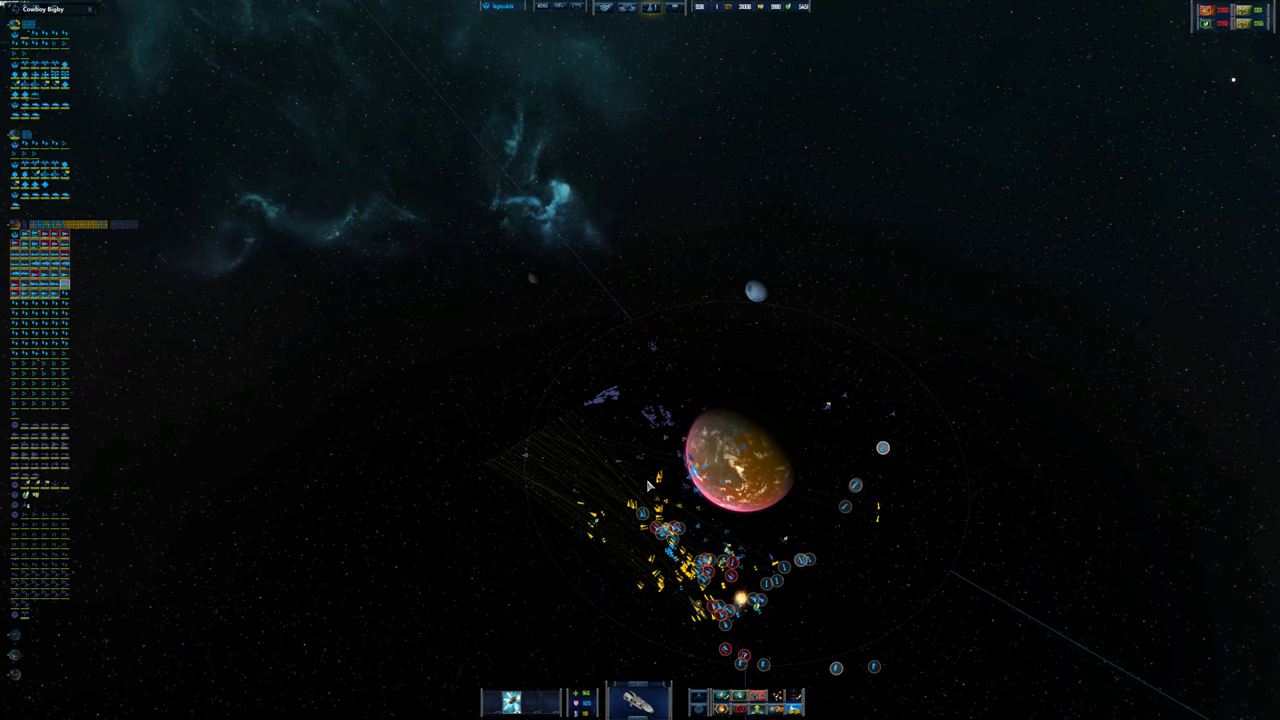
# - Move the camera to allied Coruscant in response to the attack alert
pyautogui.click(745, 445)
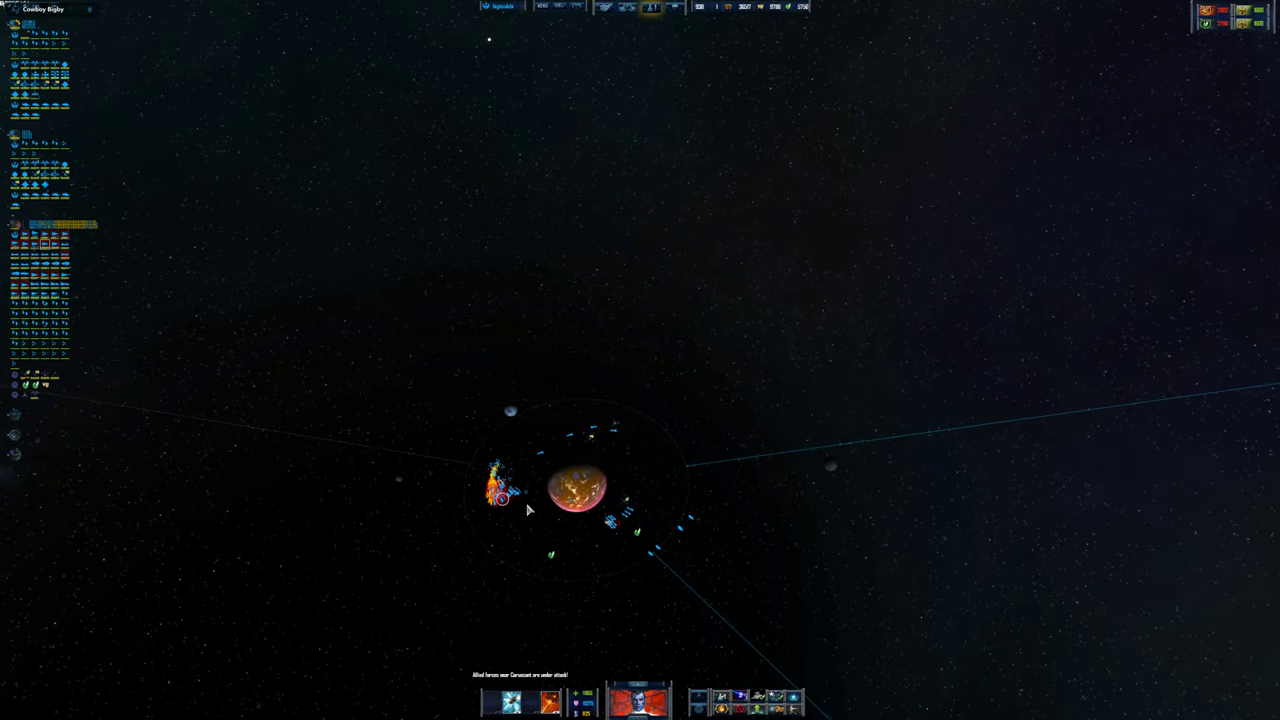
# - Select the lone frigate flying beside the two Star Destroyers
pyautogui.click(577, 488)
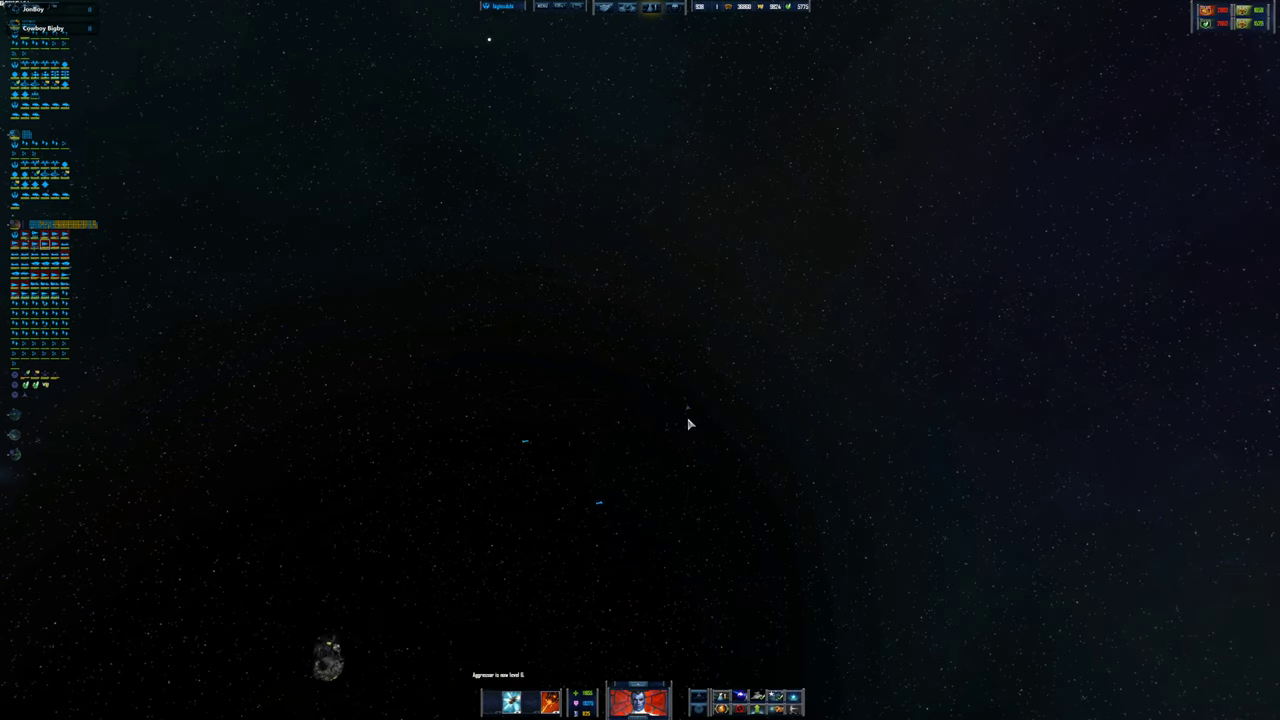
pyautogui.moveTo(610, 538)
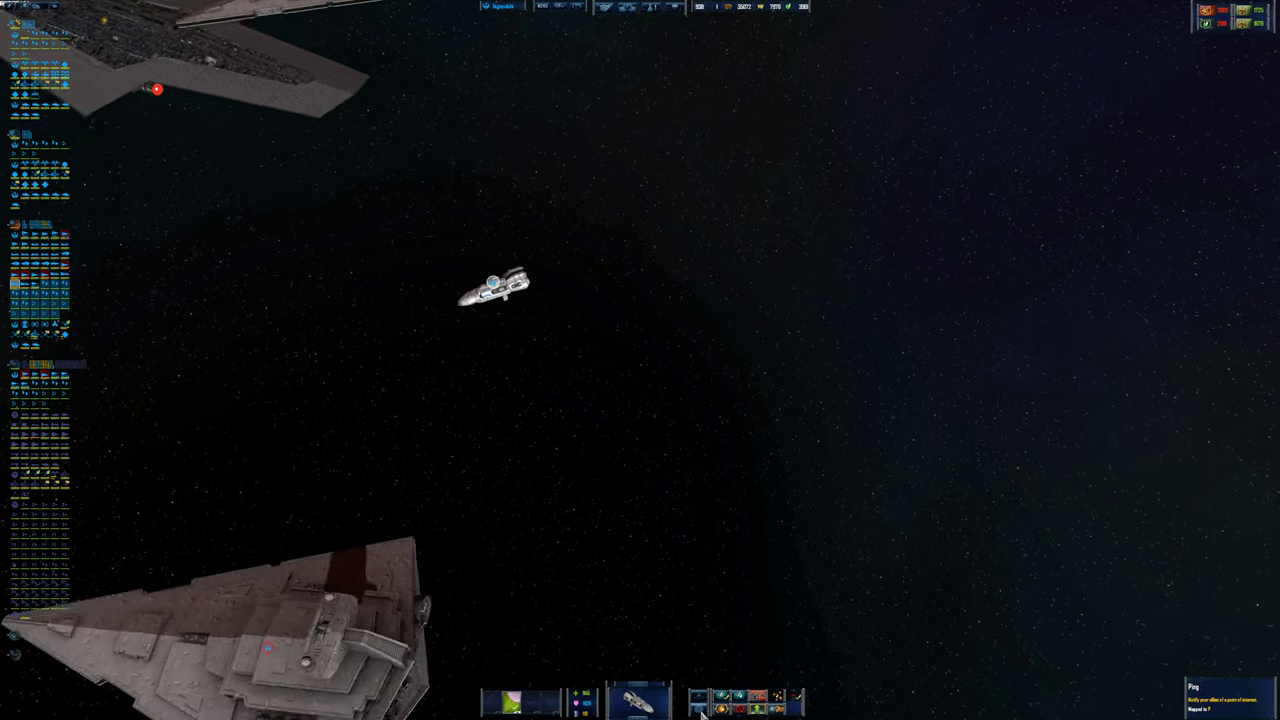
# - Zoom out to the strategic star map of linked systems
pyautogui.click(720, 708)
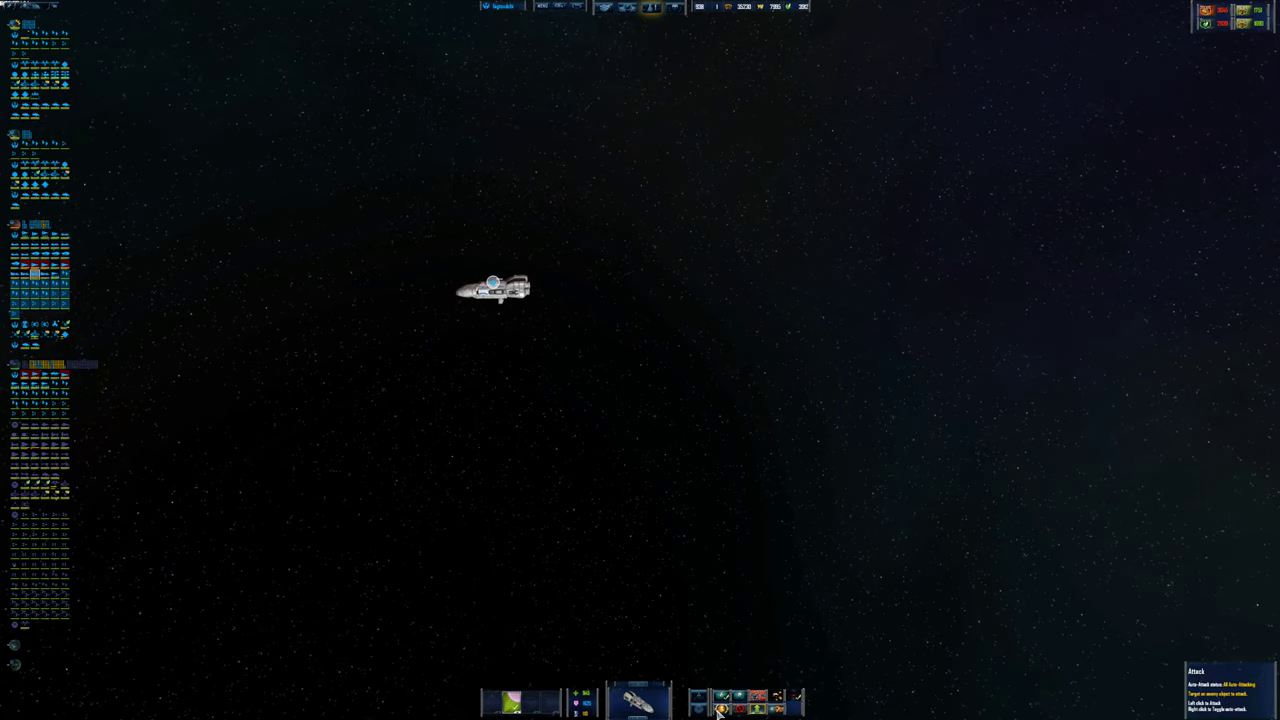
pyautogui.click(738, 703)
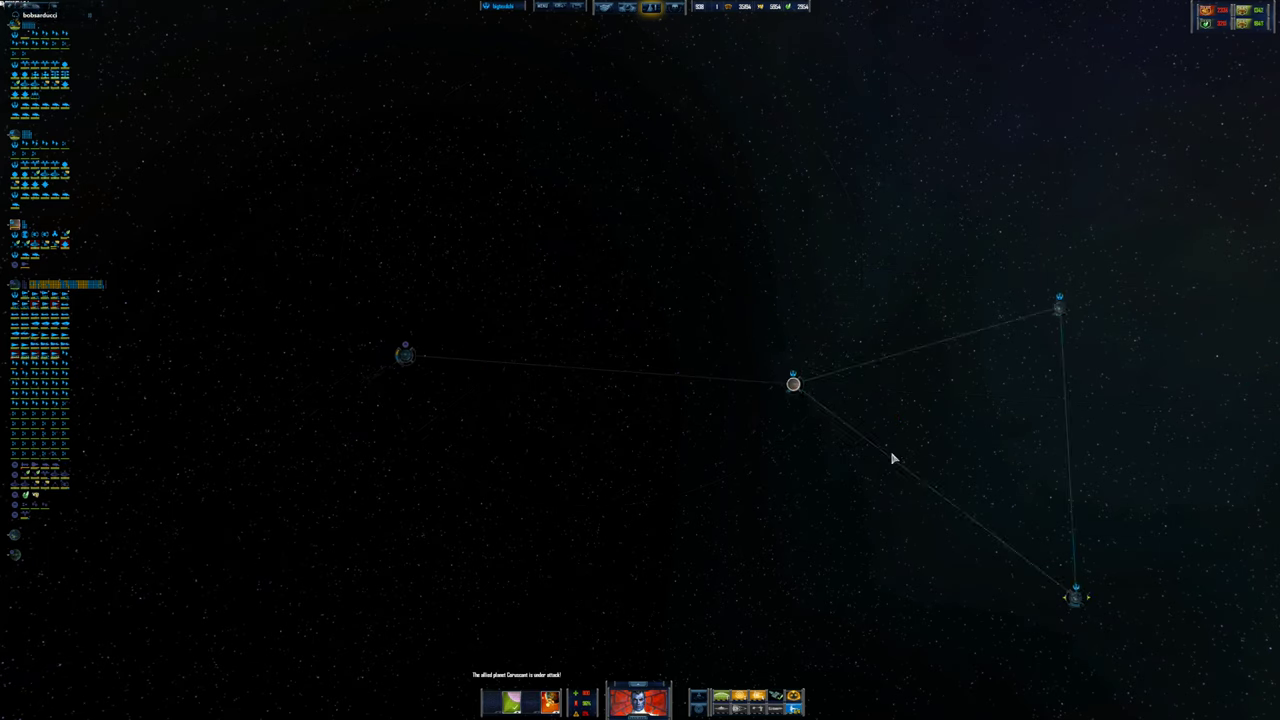
# - Review Military research progress, including the Executor-class dreadnought project
pyautogui.click(650, 8)
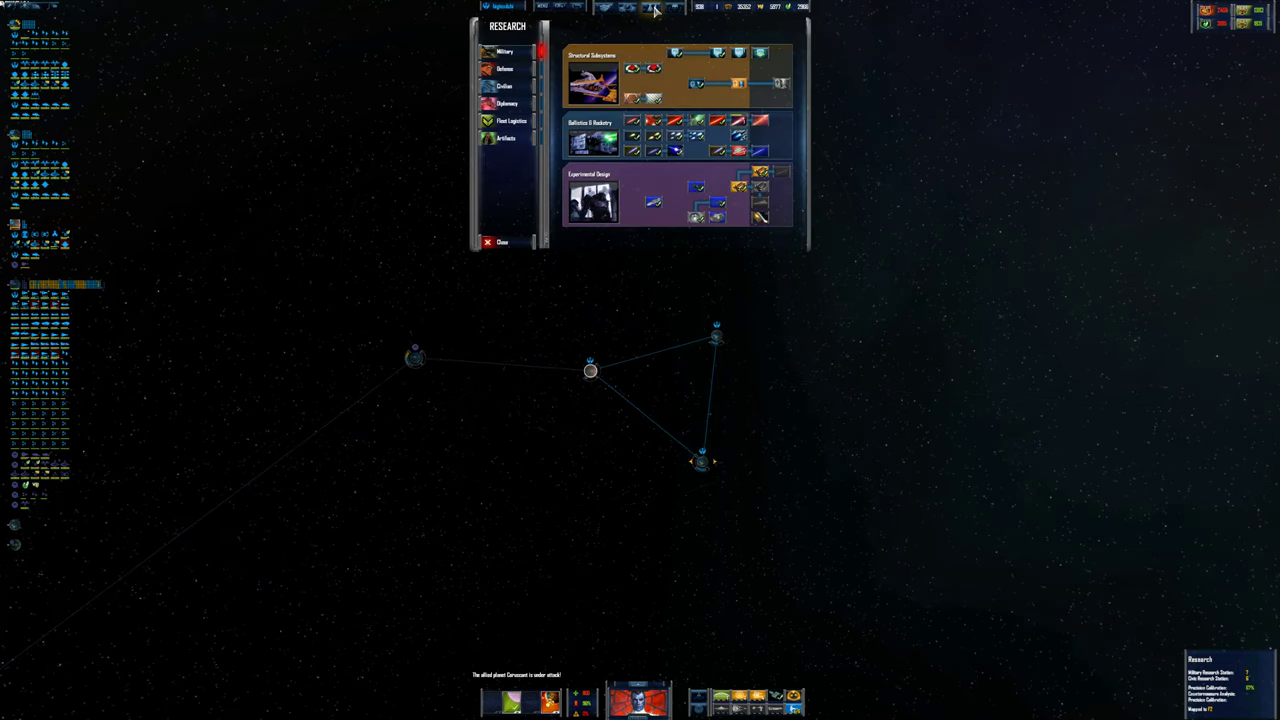
pyautogui.moveTo(760, 172)
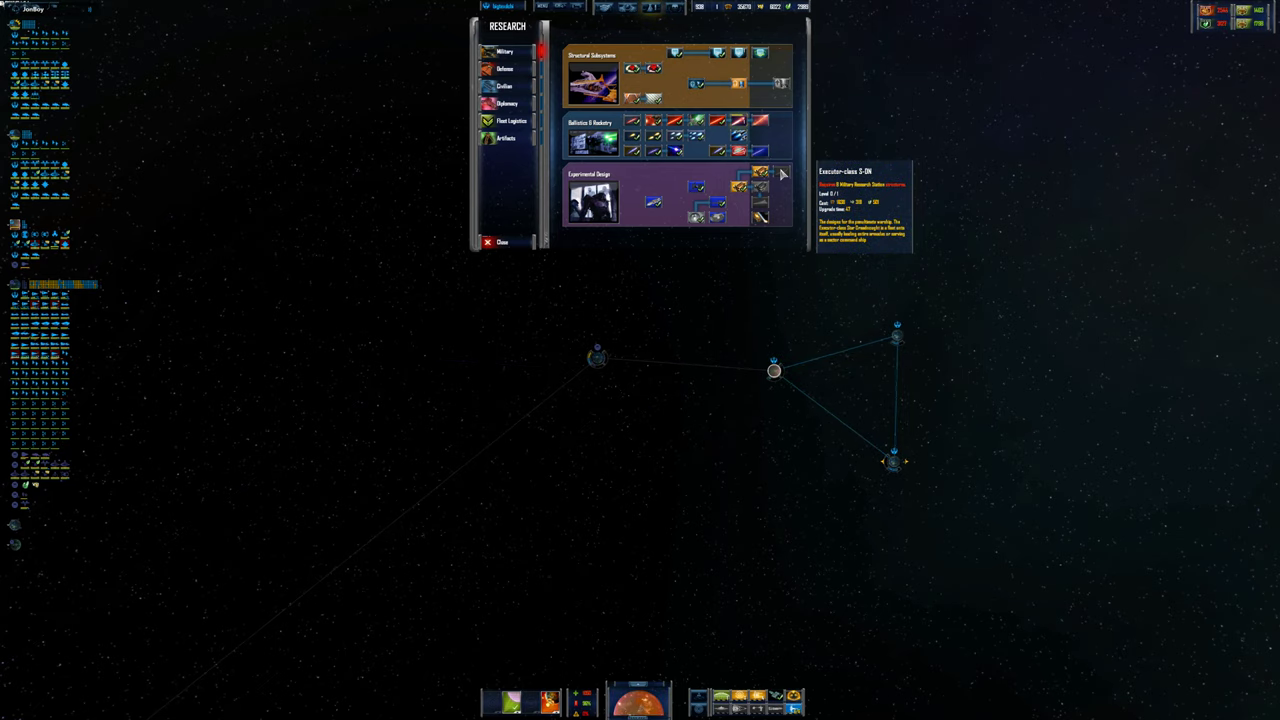
pyautogui.click(501, 242)
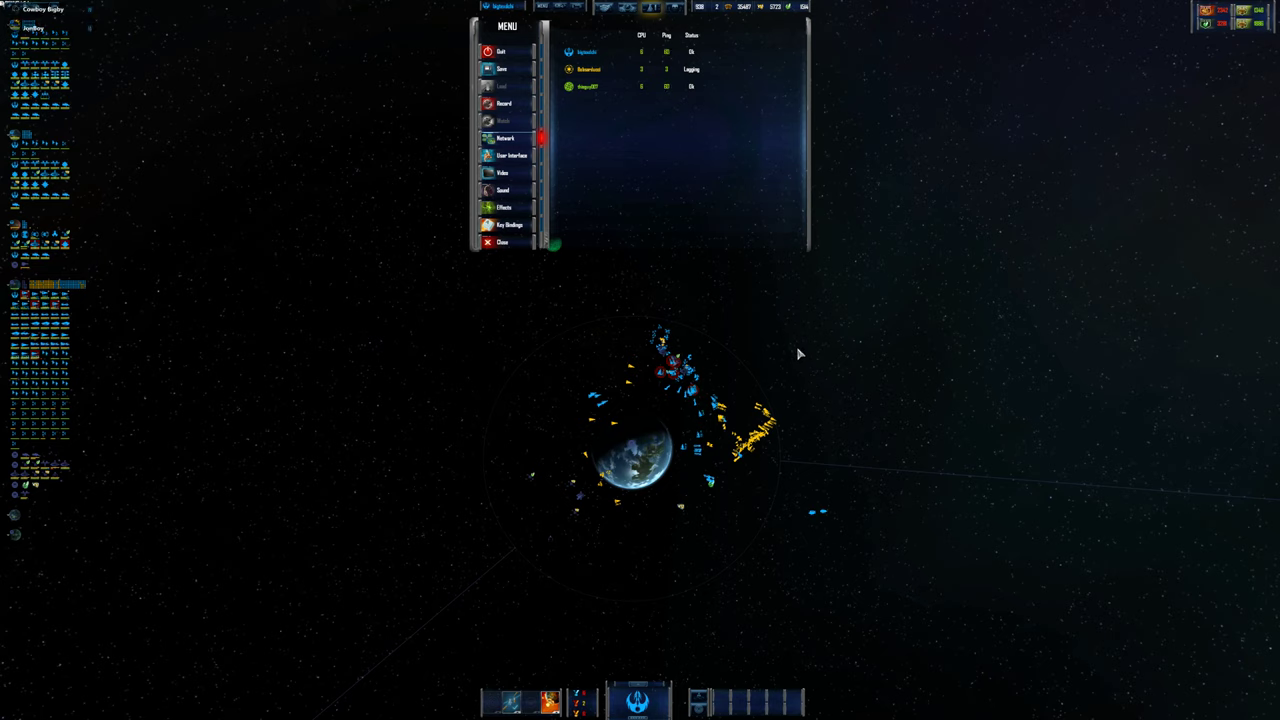
pyautogui.moveTo(826, 380)
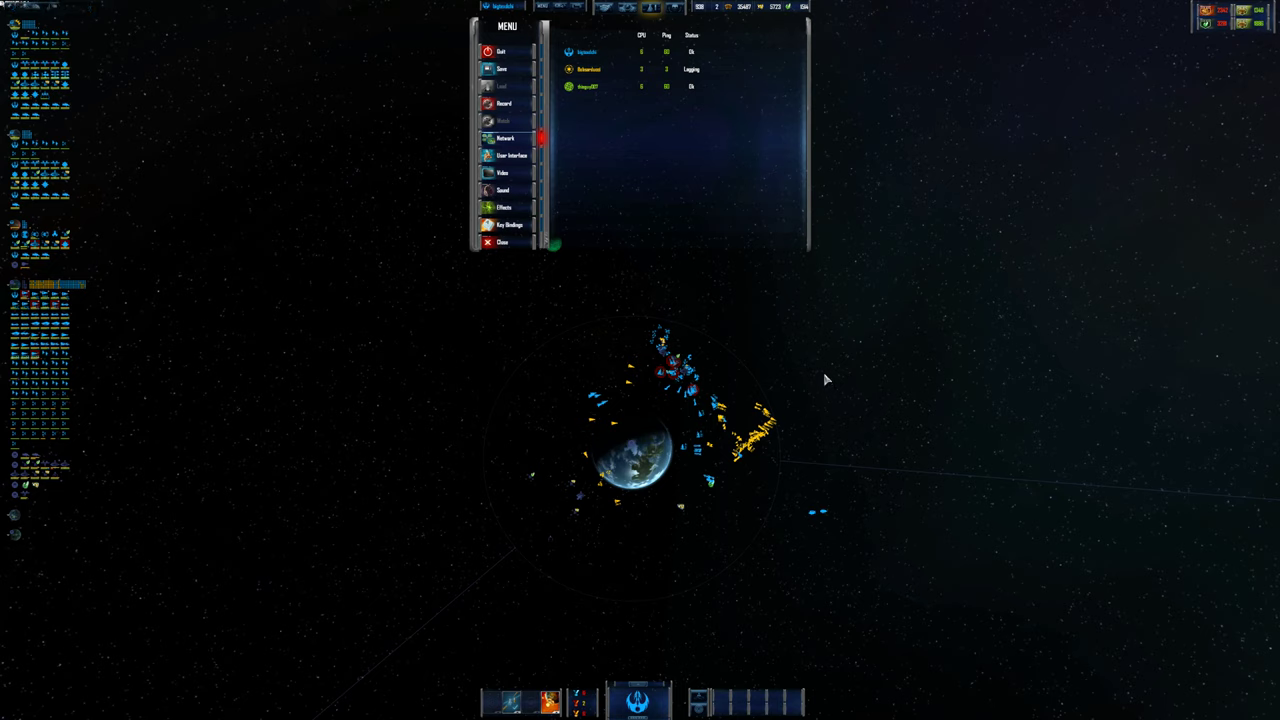
pyautogui.moveTo(793, 397)
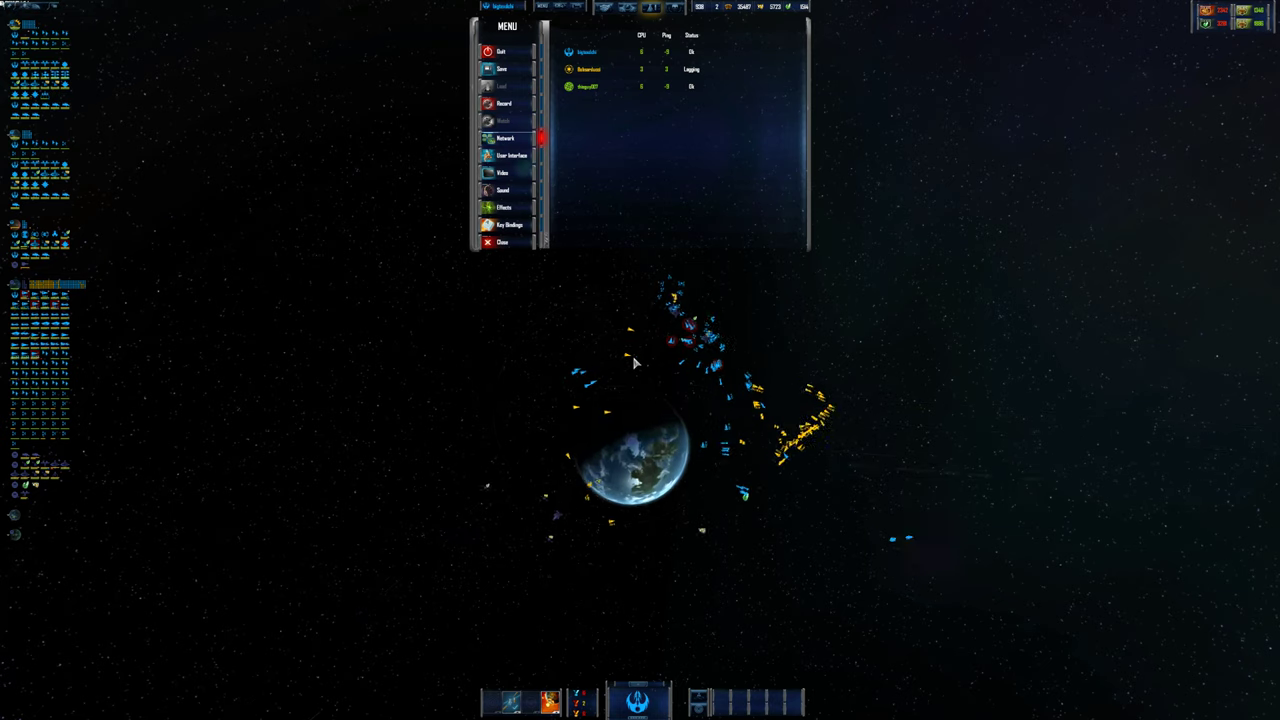
# - Leave the Network status menu and return to the battle above the blue planet
pyautogui.click(502, 242)
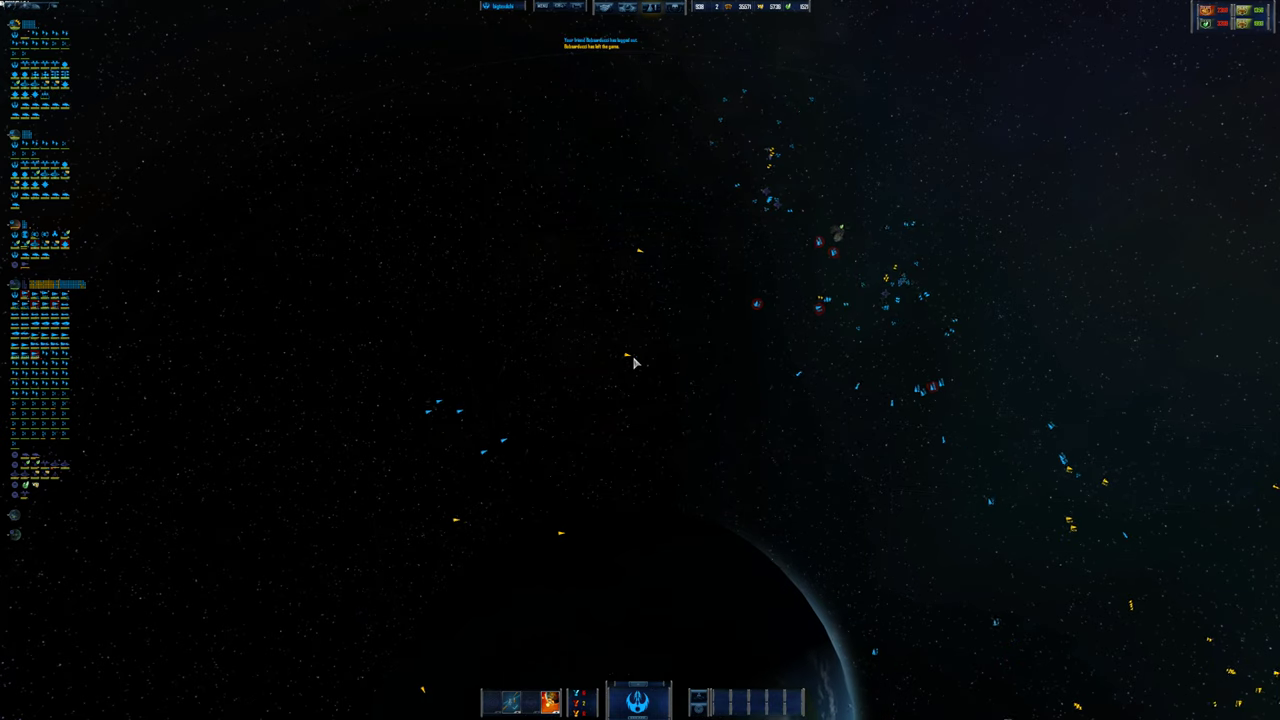